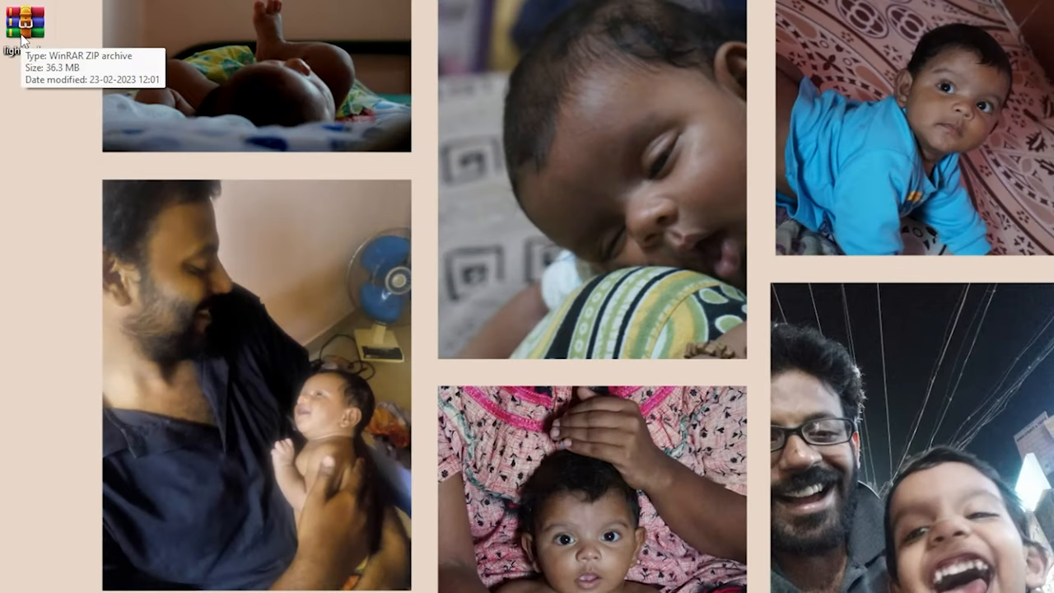
Bring up the context menu on the light leaks.zip archive to open it in WinRAR
{"action": "right_click", "coordinate": [29, 20]}
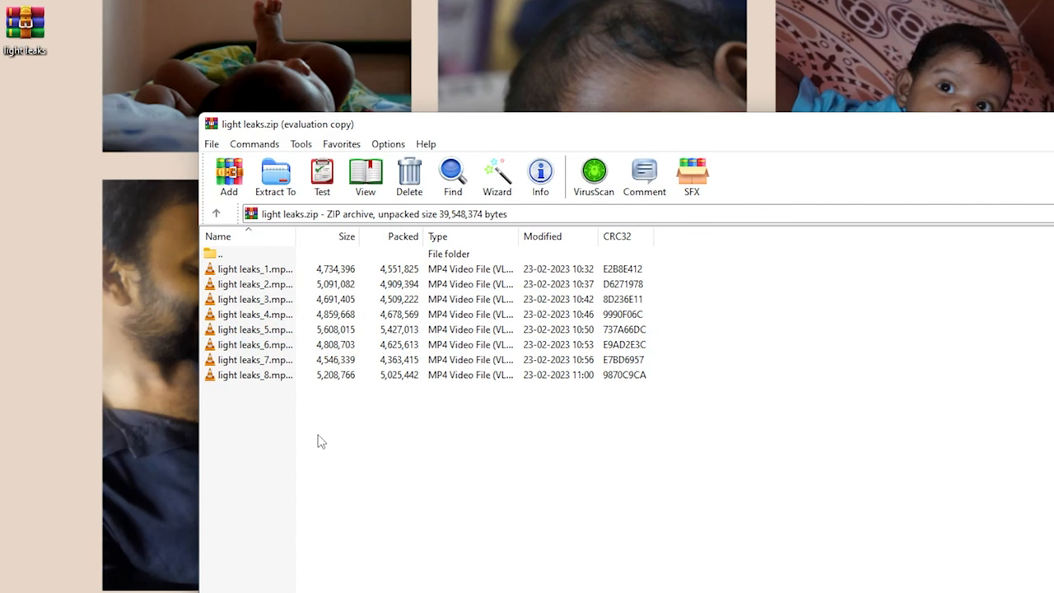
Choose 'Extract to a specified folder' for all eight selected light leak clips
{"action": "right_click", "coordinate": [321, 441]}
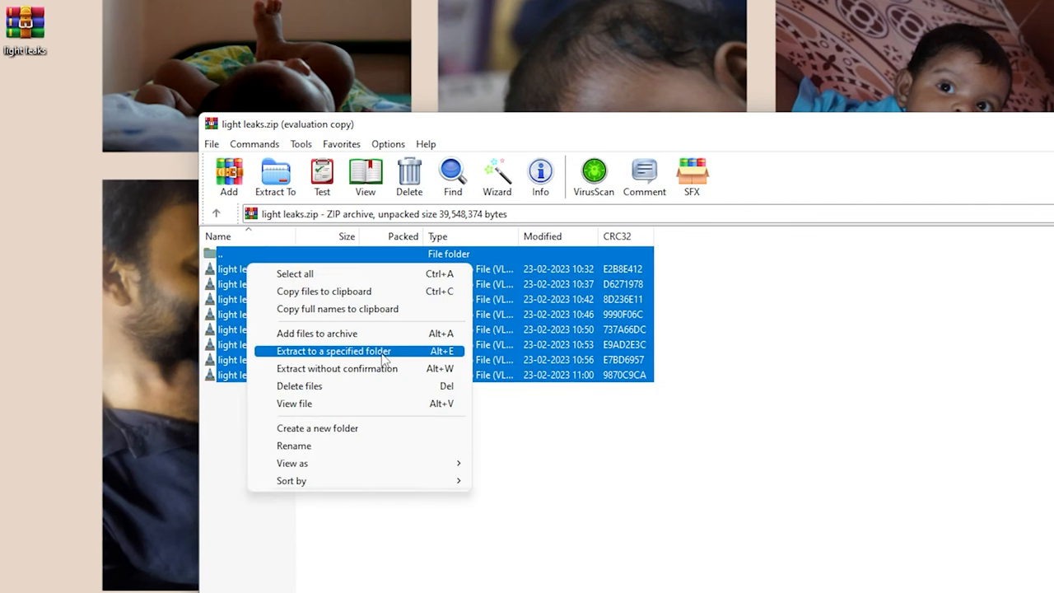
{"action": "left_click", "coordinate": [332, 351]}
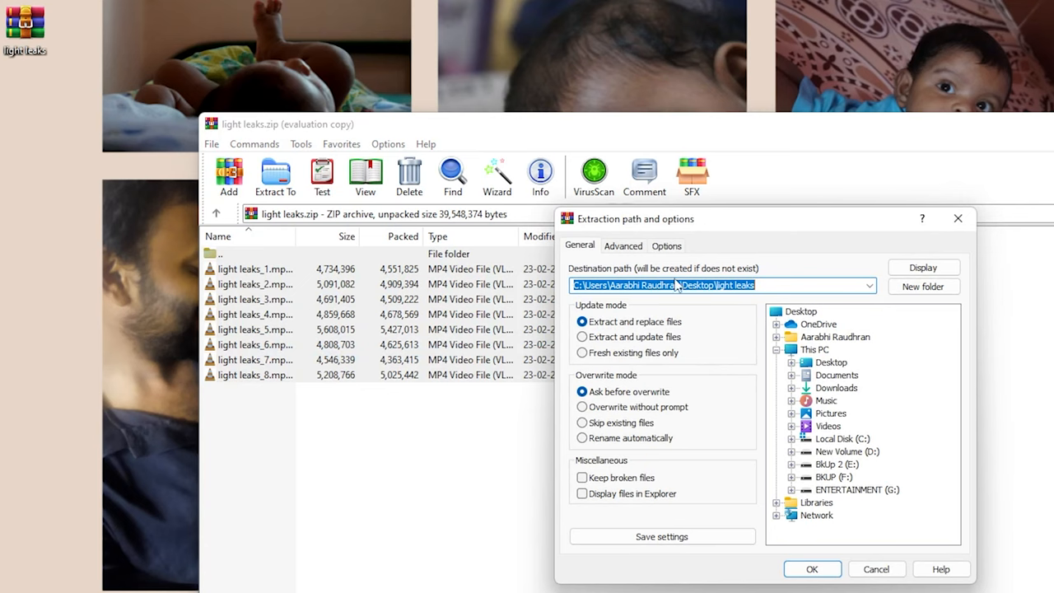
{"action": "mouse_move", "coordinate": [774, 299]}
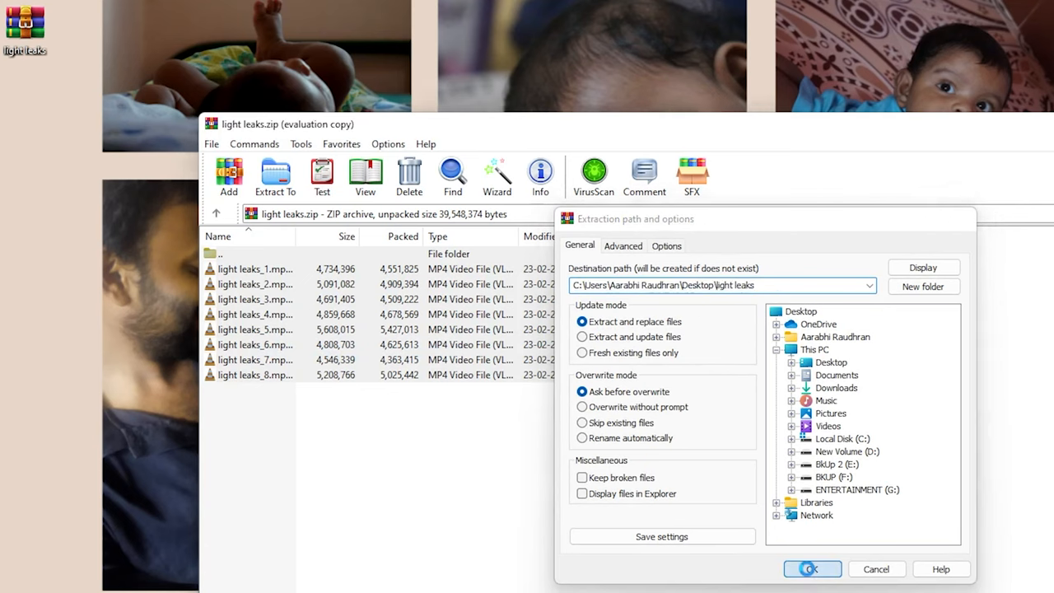
Extract the clips into the Desktop light leaks folder, entering the archive password
{"action": "left_click", "coordinate": [812, 570]}
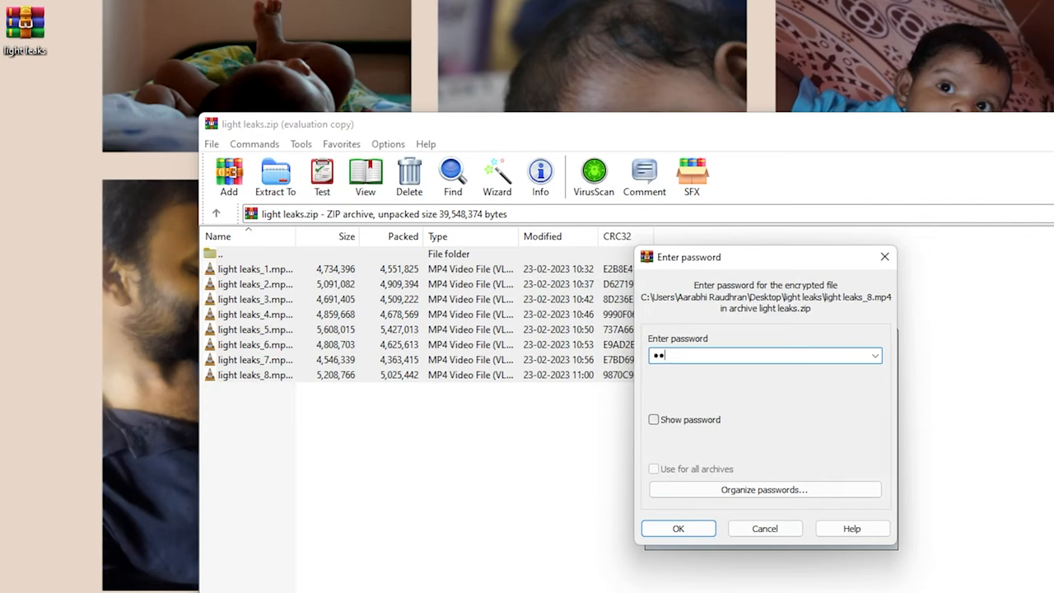
{"action": "type", "text": "••••"}
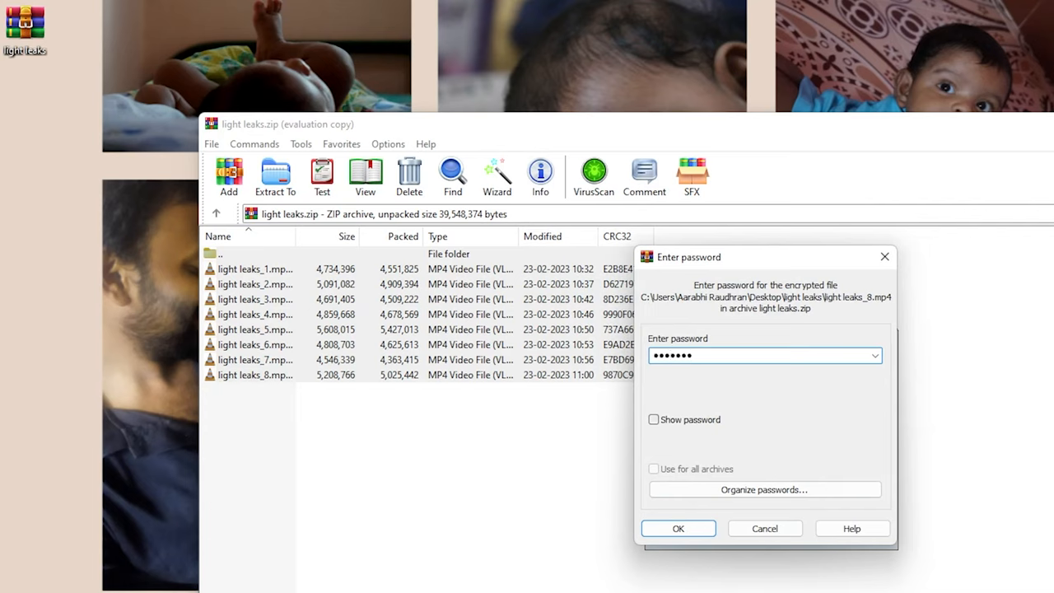
{"action": "left_click", "coordinate": [678, 527]}
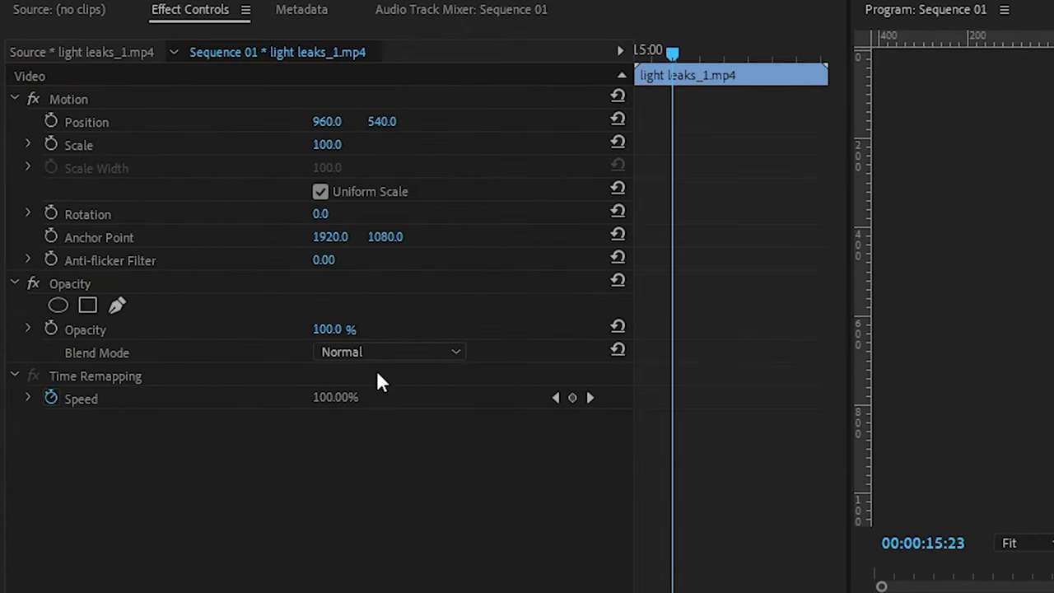
Check Opacity on light leaks_1.mp4 over the cut and scrub to preview its flash
{"action": "left_click", "coordinate": [387, 352]}
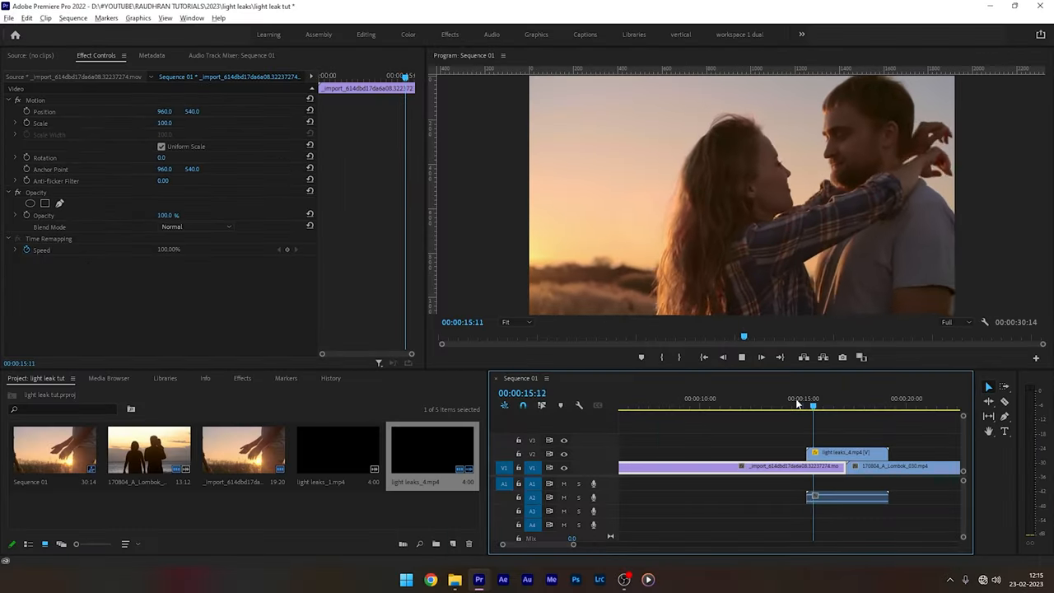
{"action": "left_click", "coordinate": [852, 397]}
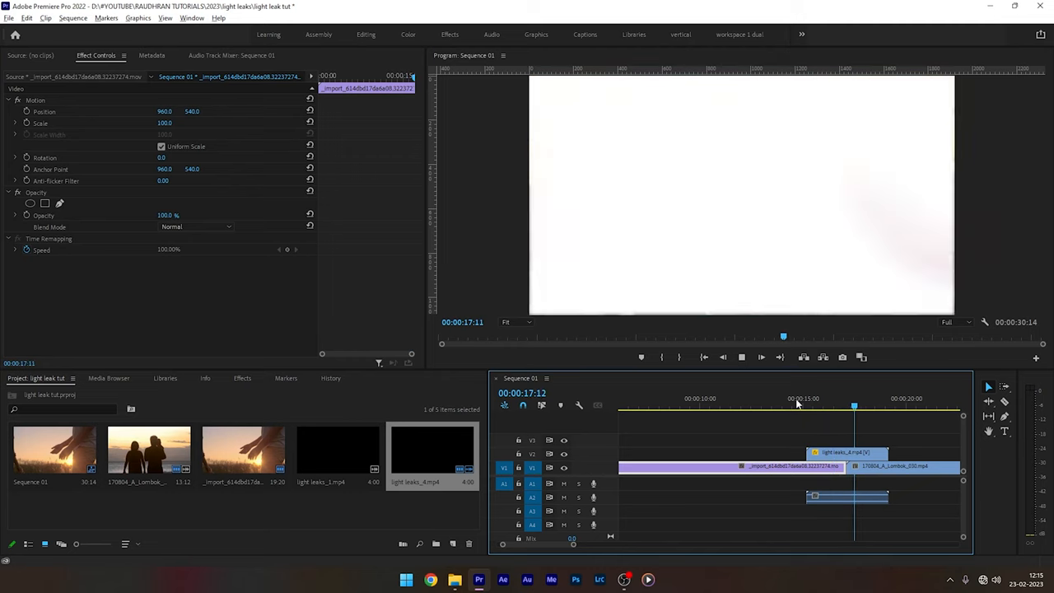